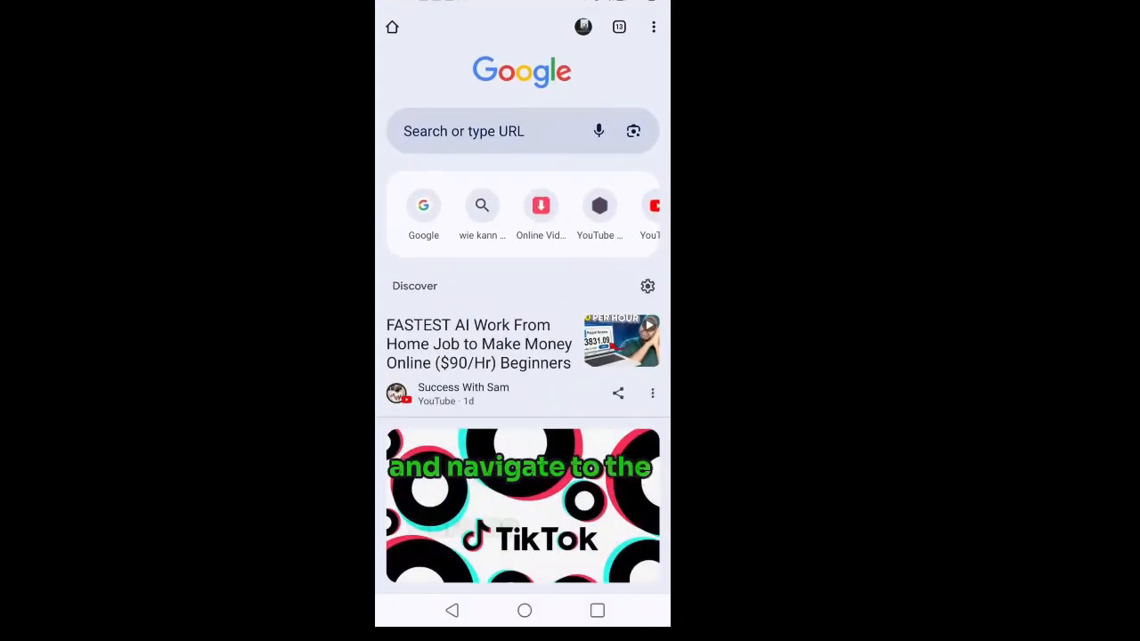
Go to Chrome's browsing history page from the three-dot menu
{"action": "left_click", "coordinate": [653, 27]}
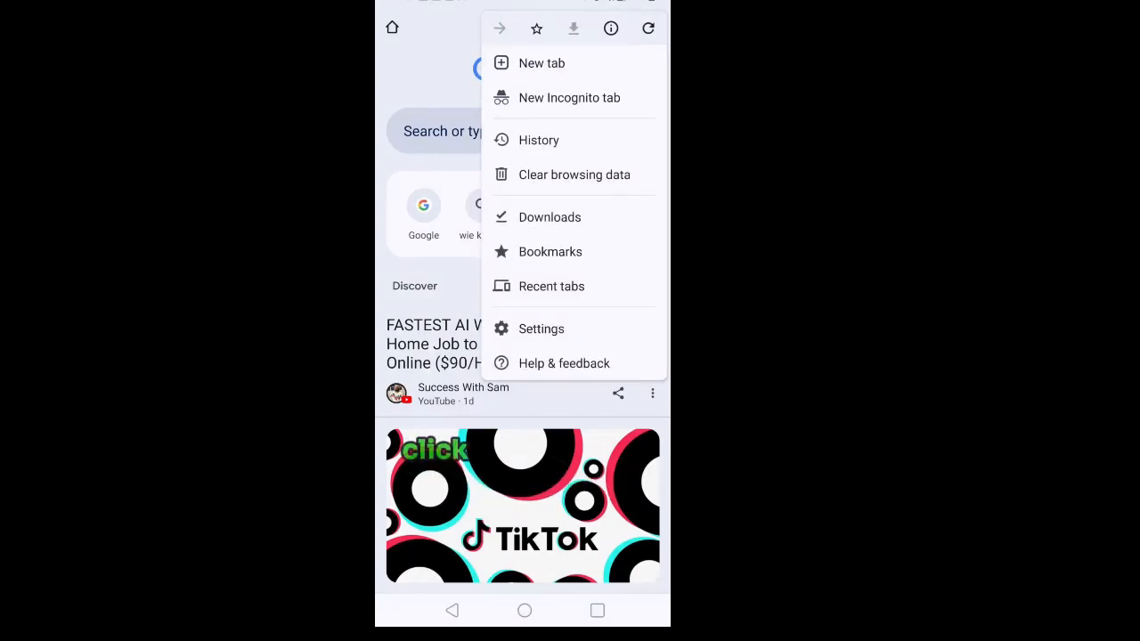
{"action": "left_click", "coordinate": [539, 140]}
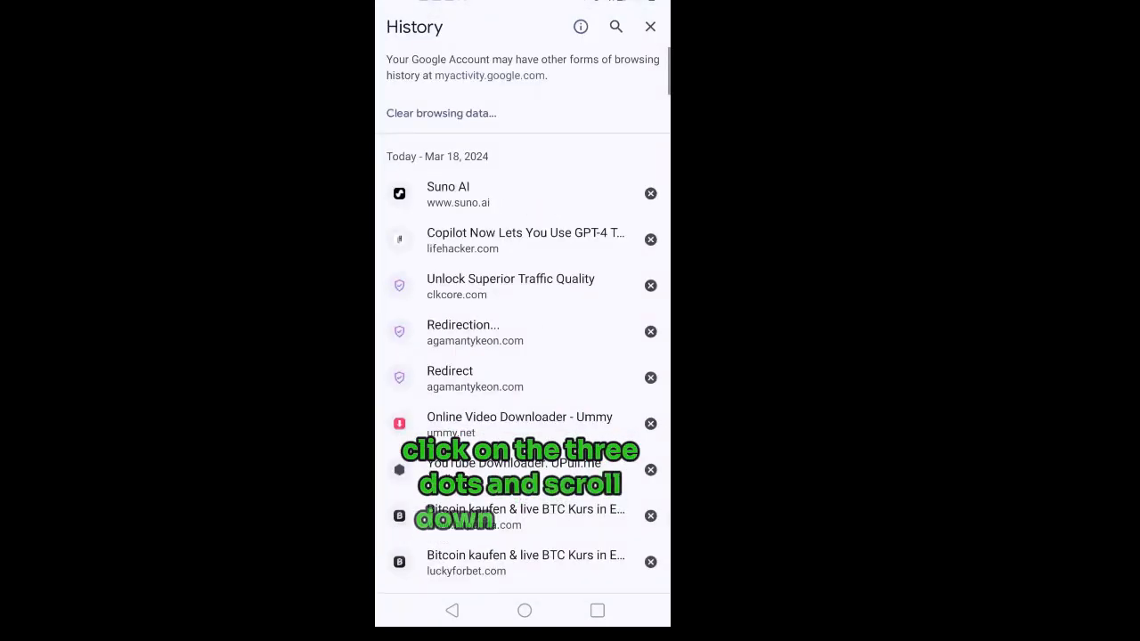
Open Clear browsing data, leaving Saved passwords and Autofill form data unticked
{"action": "left_click", "coordinate": [440, 113]}
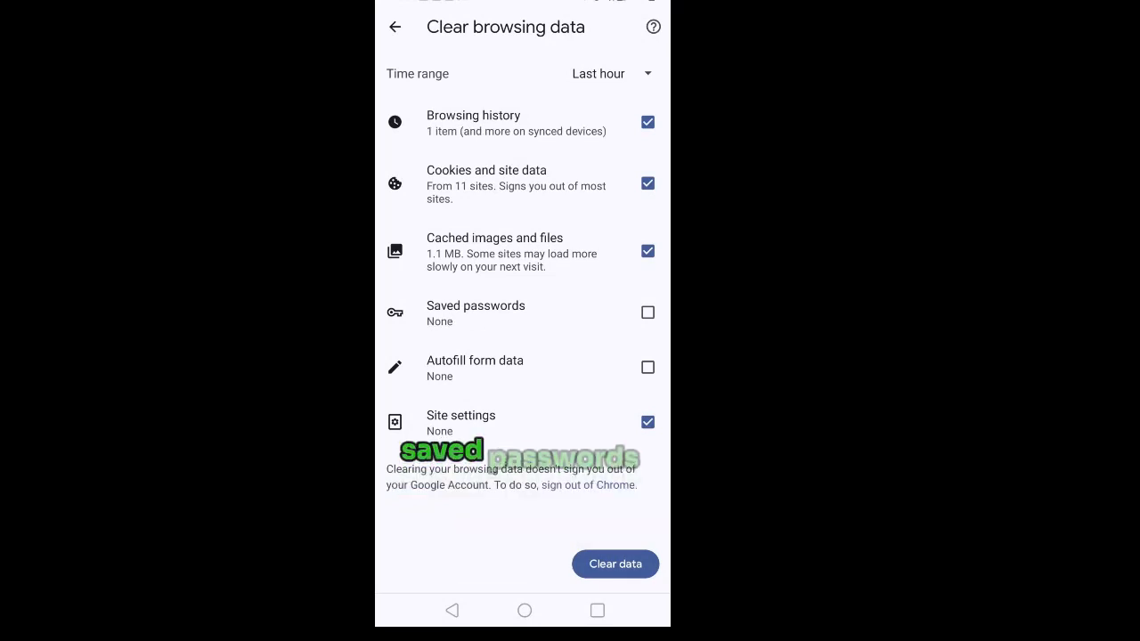
{"action": "left_click", "coordinate": [648, 313]}
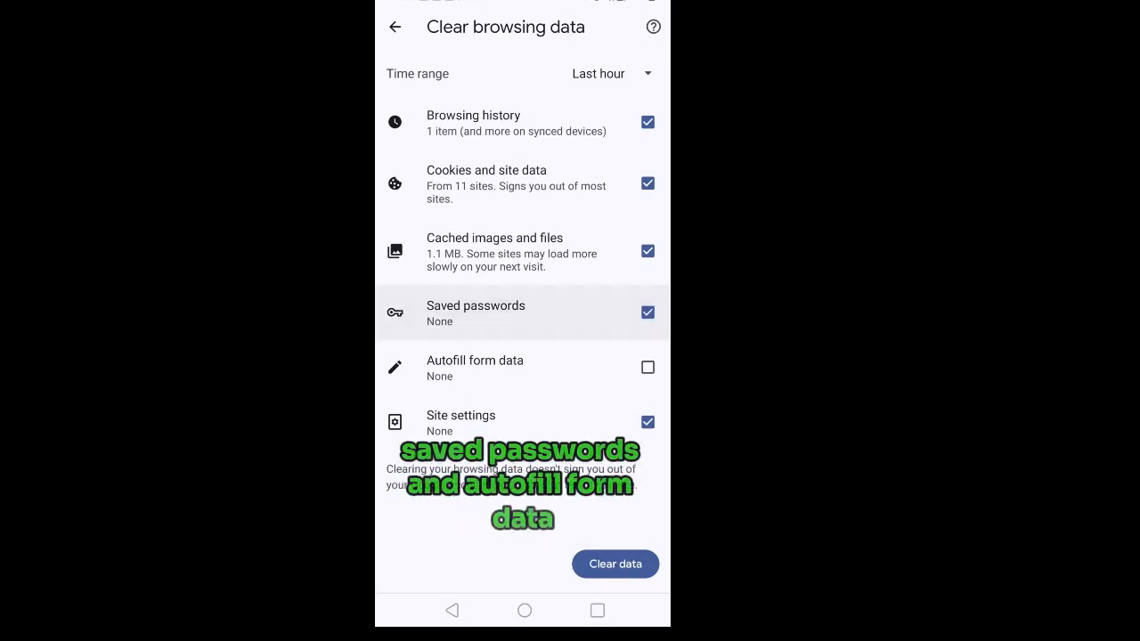
{"action": "left_click", "coordinate": [648, 367]}
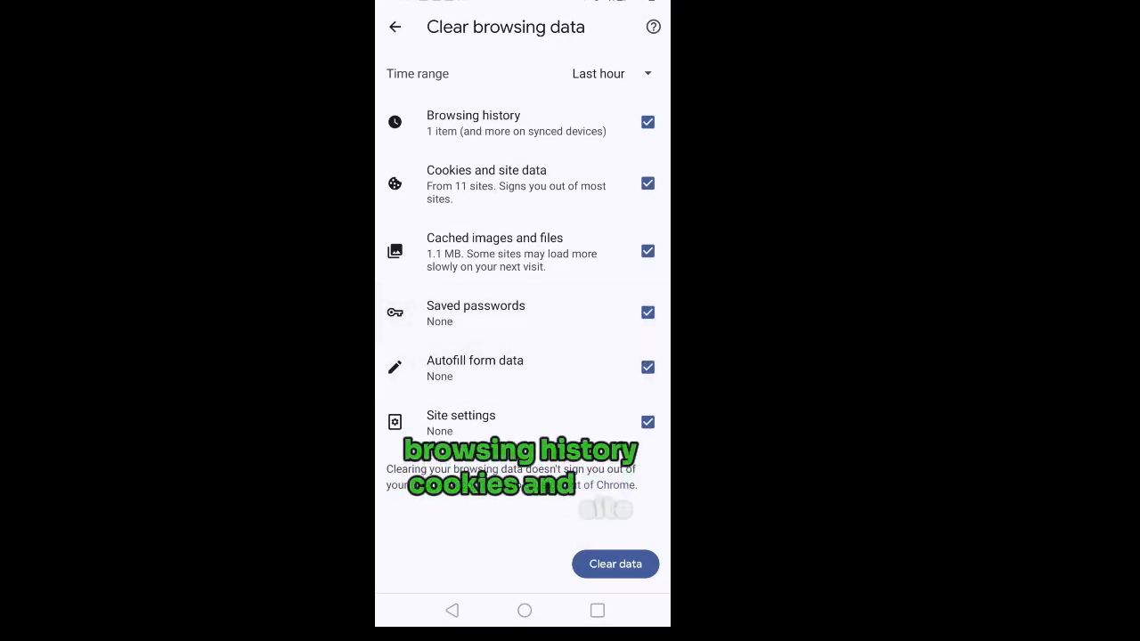
{"action": "left_click", "coordinate": [647, 313]}
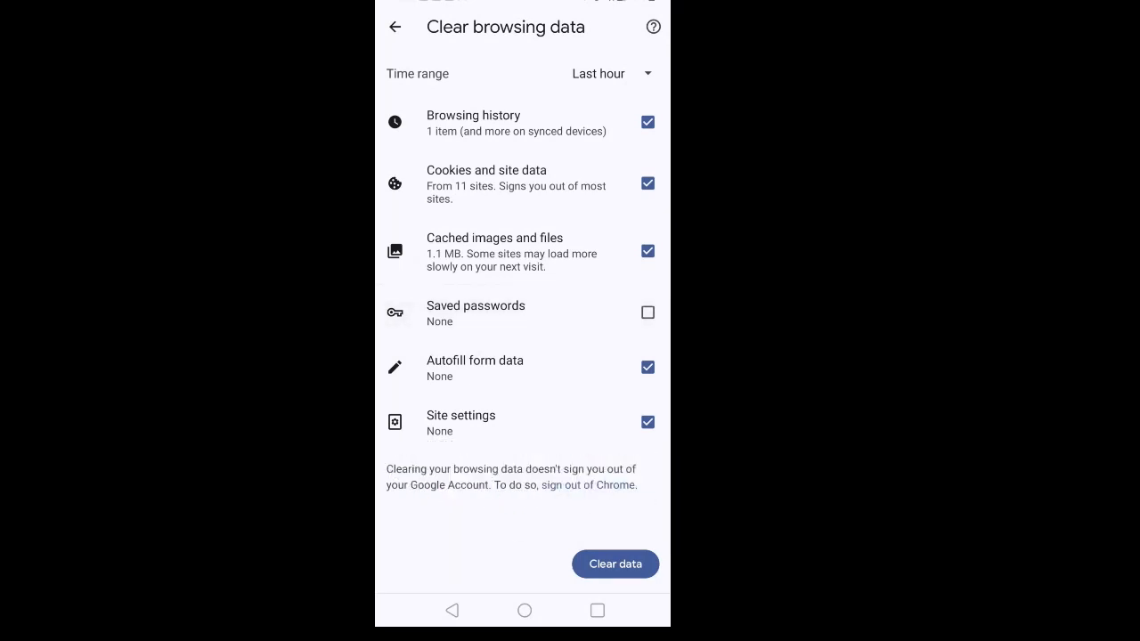
{"action": "left_click", "coordinate": [648, 367]}
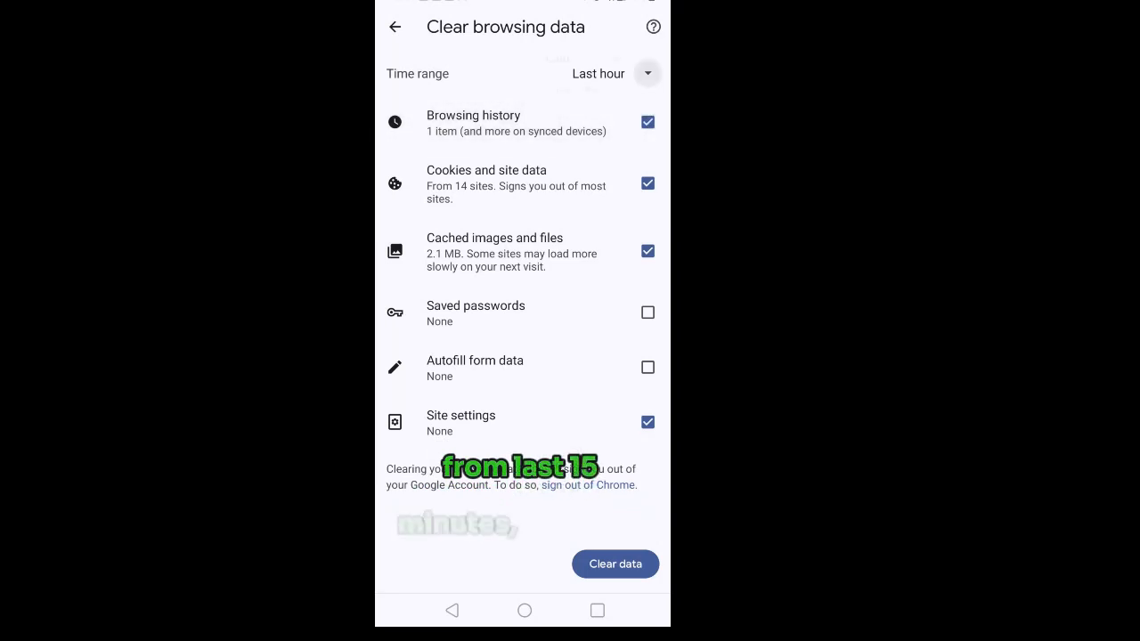
Set the time range to All time and clear the selected browsing data
{"action": "left_click", "coordinate": [615, 73]}
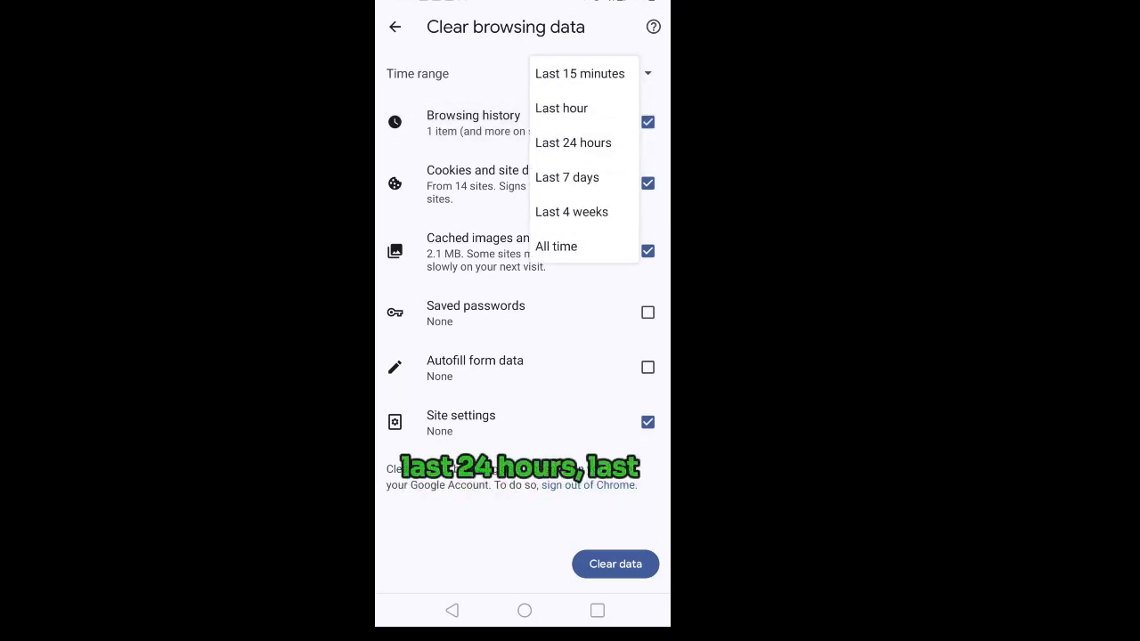
{"action": "left_click", "coordinate": [556, 246]}
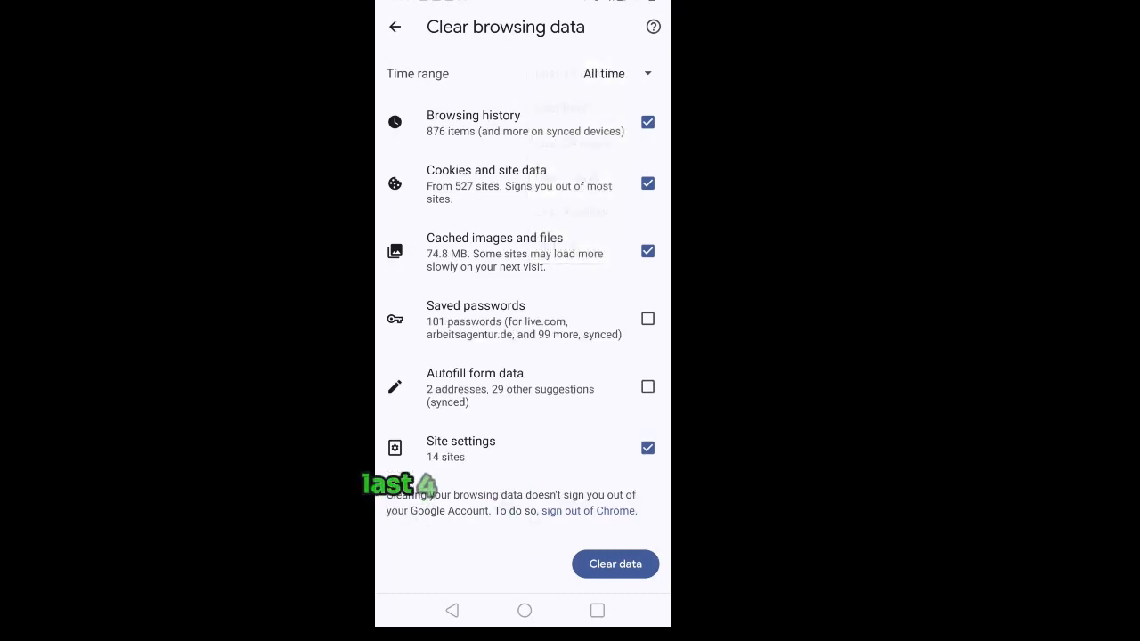
{"action": "left_click", "coordinate": [612, 73]}
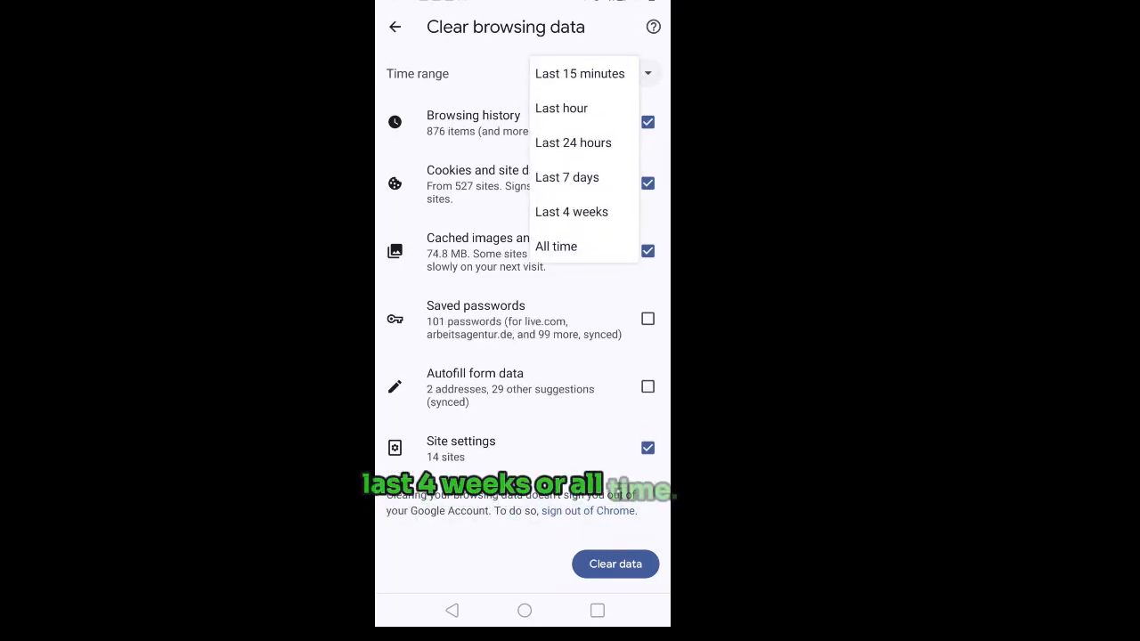
{"action": "left_click", "coordinate": [556, 246]}
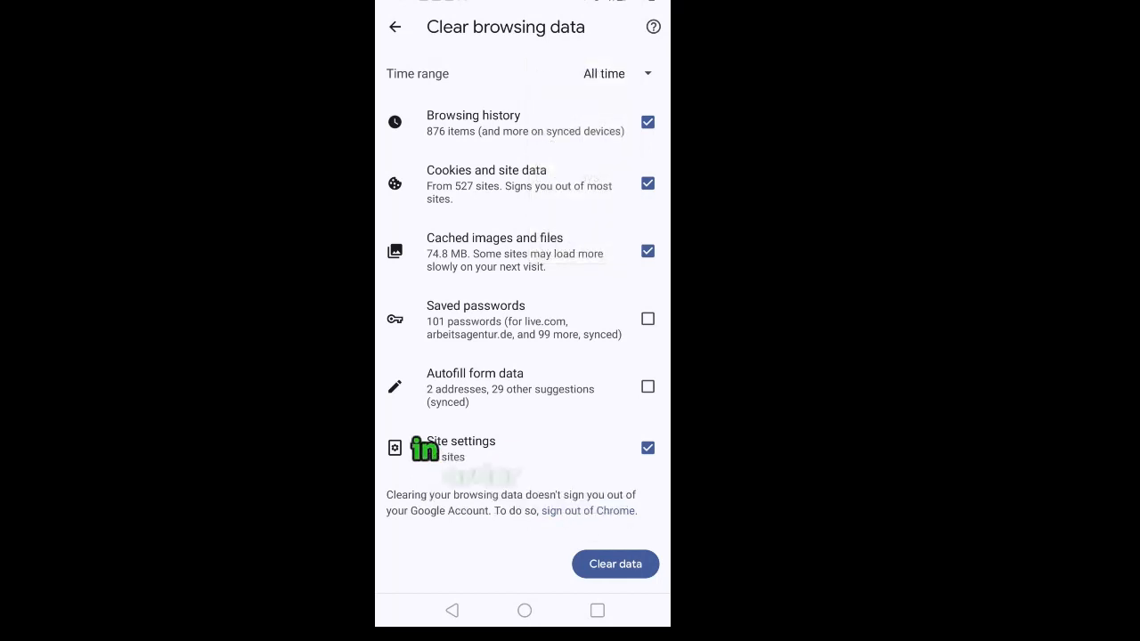
{"action": "left_click", "coordinate": [615, 564]}
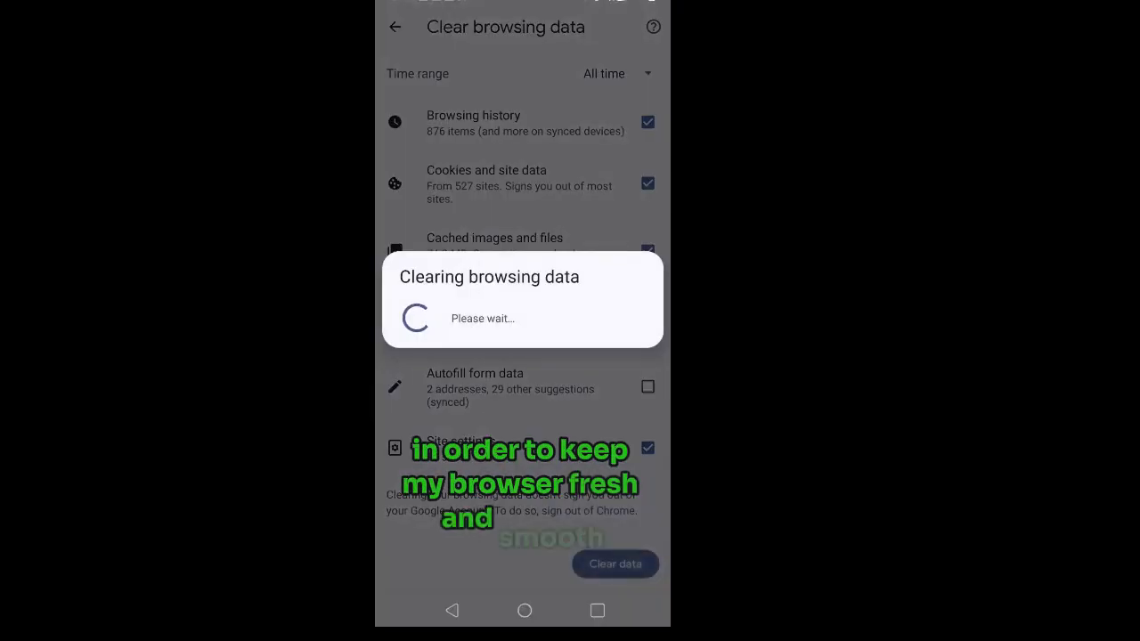